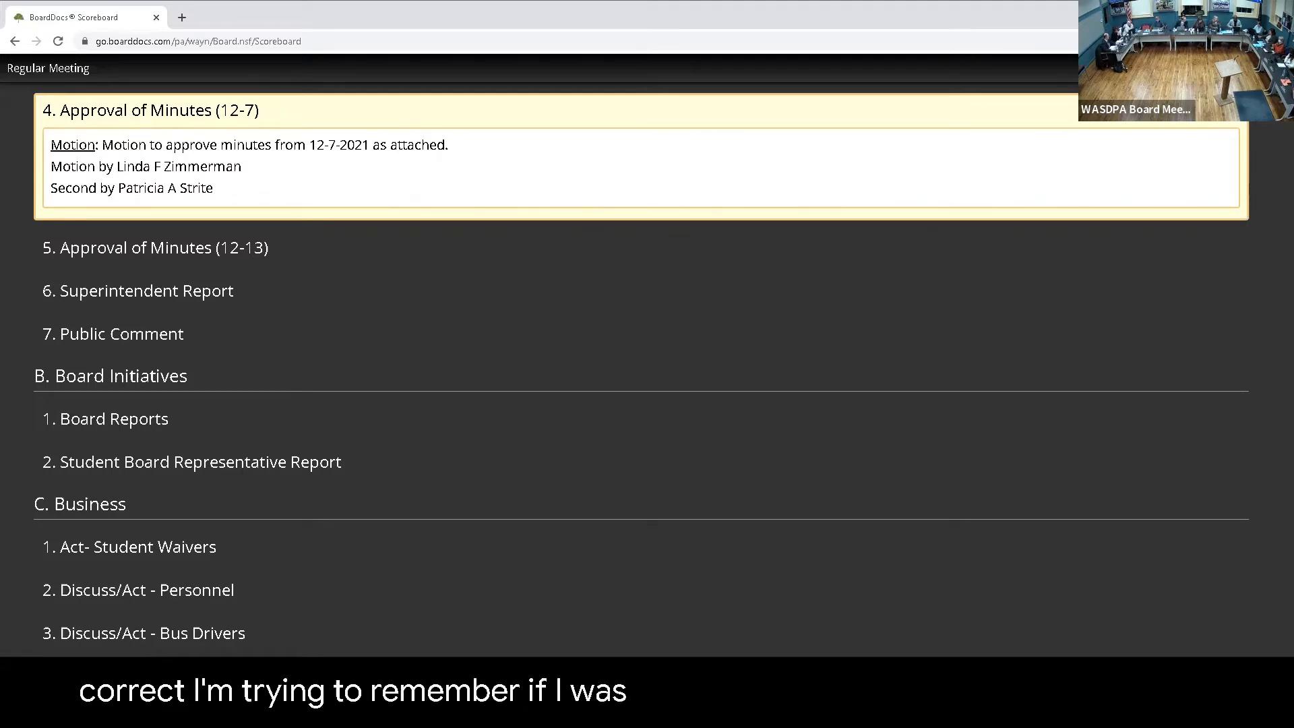
Make Approval of Minutes (12-13) the current item, show its unanimous vote, then collapse it
{"action": "left_click", "coordinate": [154, 248]}
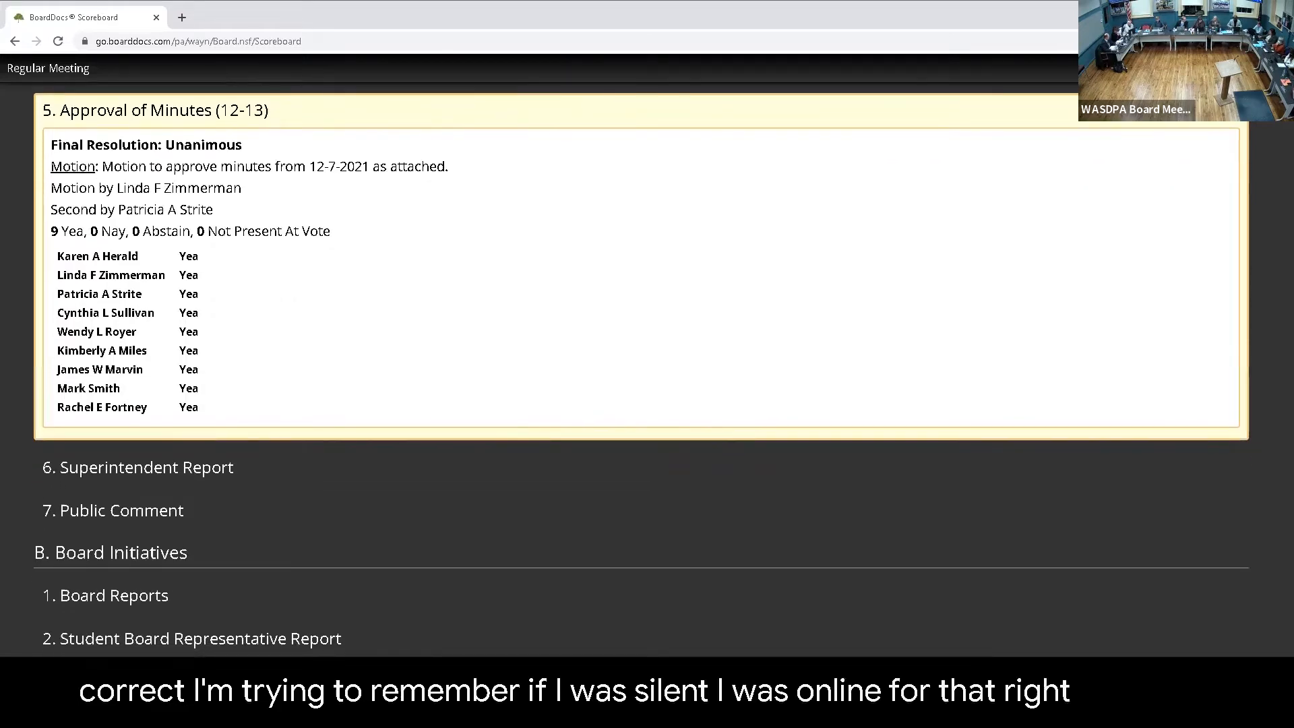
{"action": "left_click", "coordinate": [157, 109]}
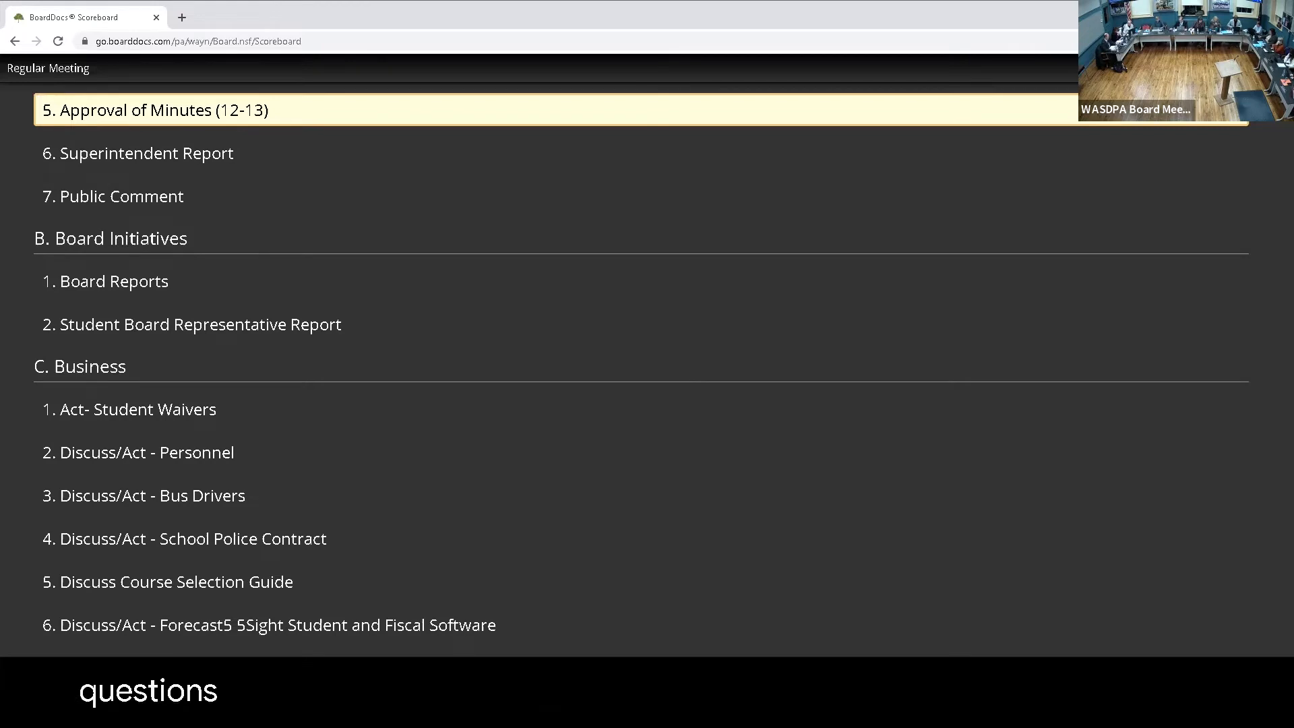
{"action": "left_click", "coordinate": [157, 109]}
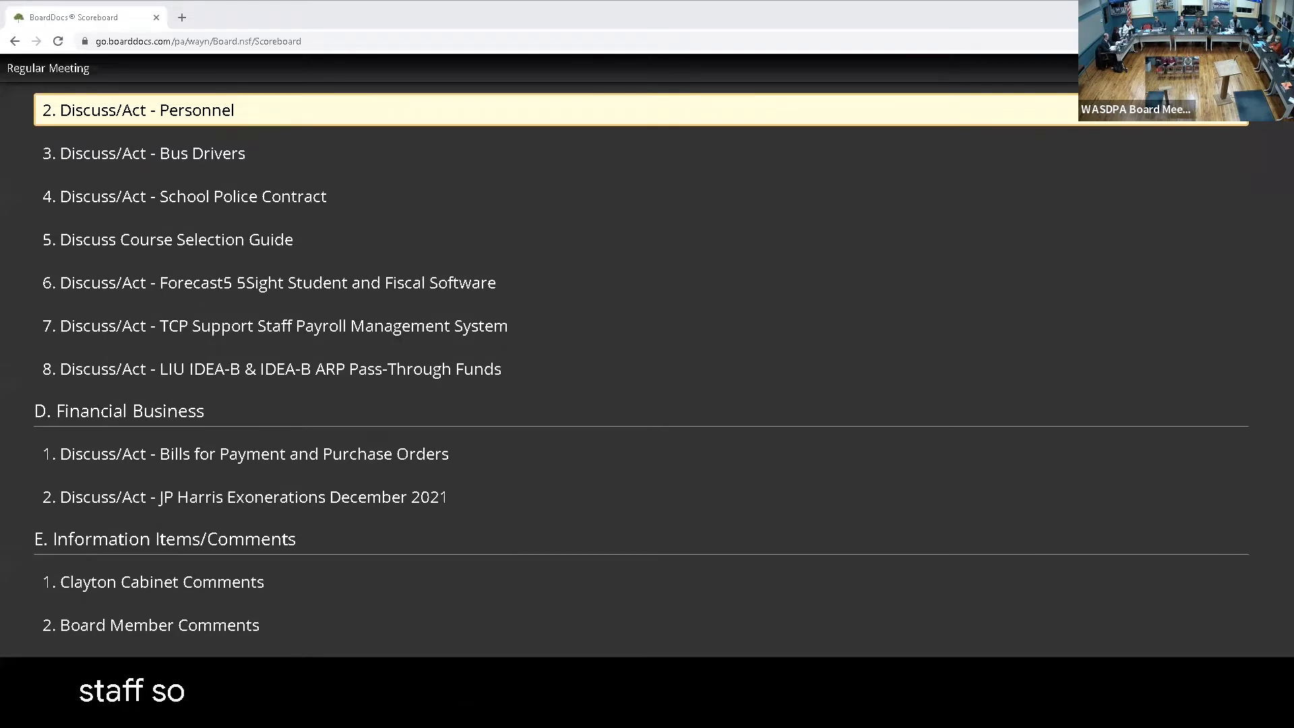
Mark item 3, Discuss/Act - Bus Drivers, as the current agenda item
{"action": "type", "text": "l"}
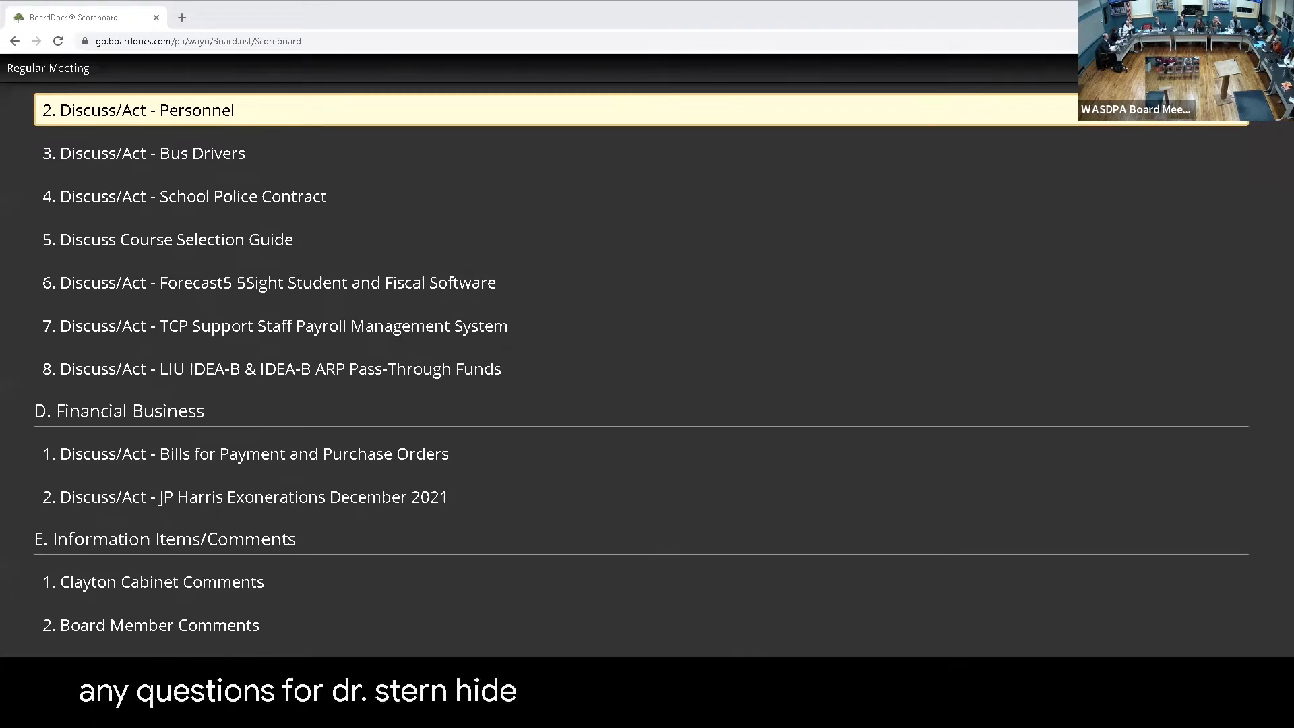
{"action": "left_click", "coordinate": [137, 109]}
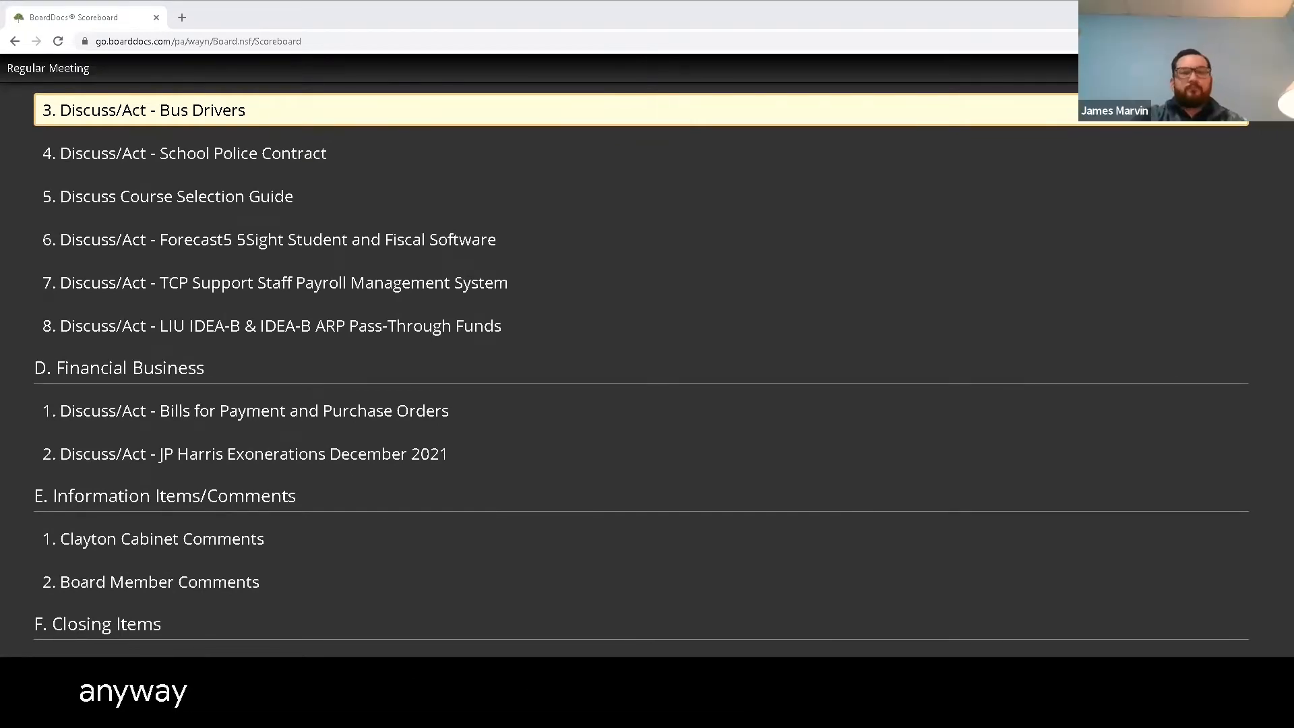
{"action": "left_click", "coordinate": [144, 109]}
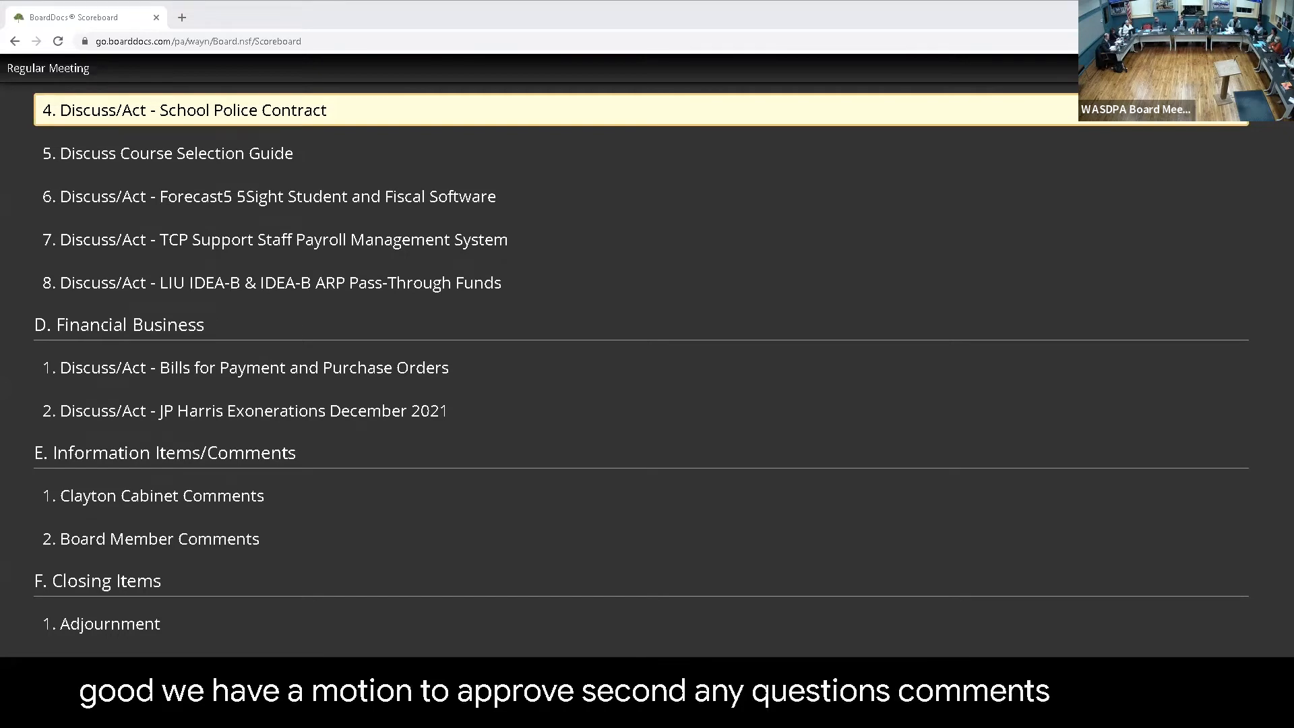
Mark item 4, Discuss/Act - School Police Contract, as the current agenda item
{"action": "left_click", "coordinate": [189, 109]}
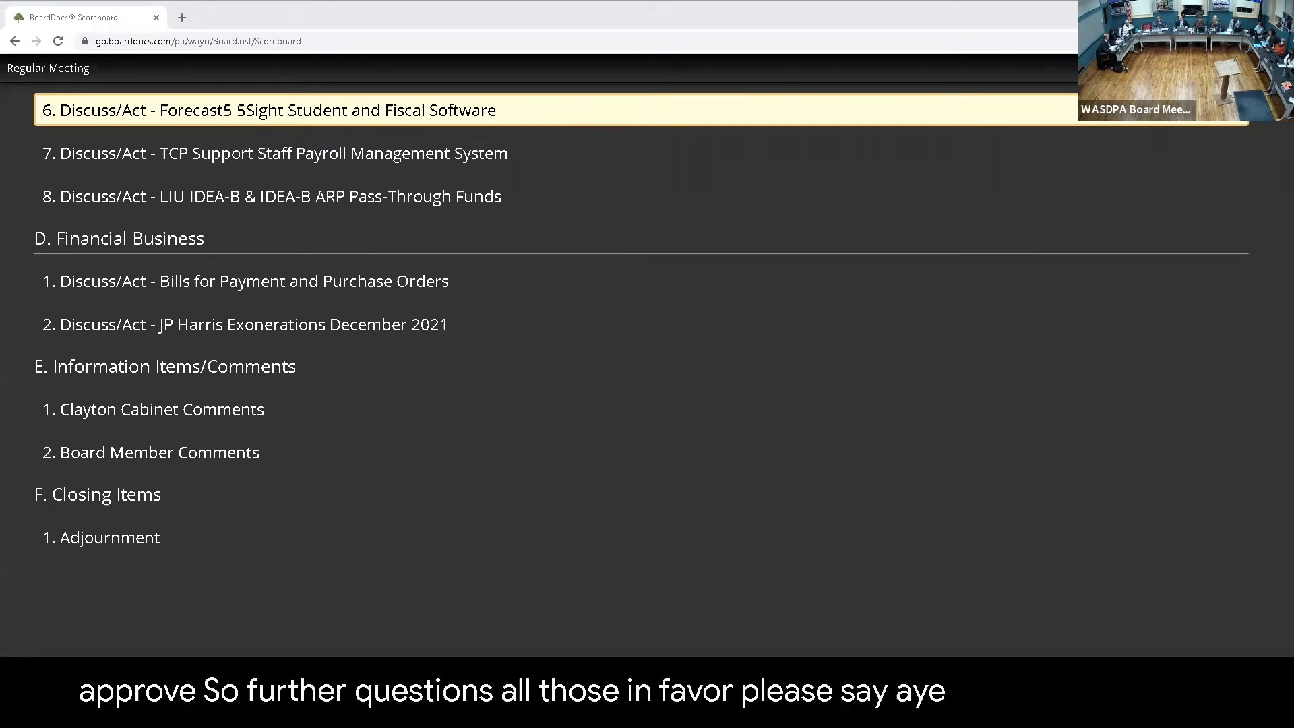
Mark item 7, TCP Support Staff Payroll Management System, as the current agenda item
{"action": "left_click", "coordinate": [273, 109]}
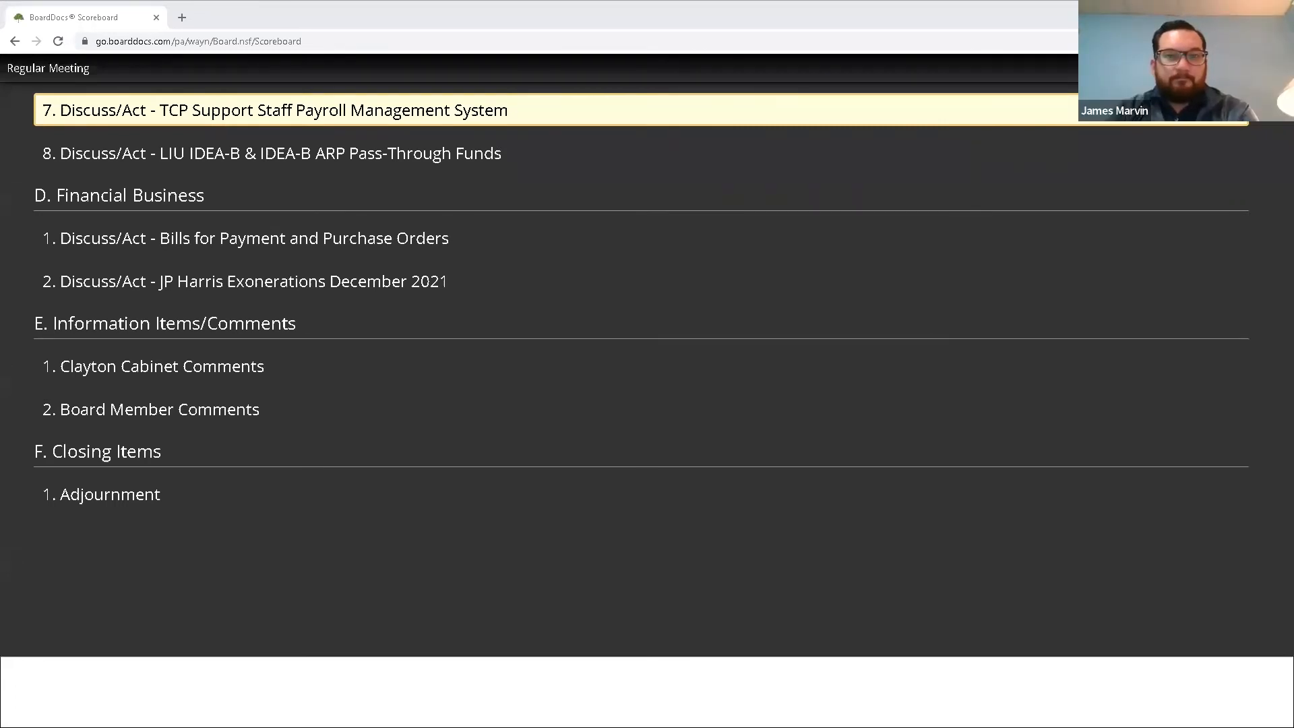
Mark Financial Business item 1, Bills for Payment and Purchase Orders, as the current item
{"action": "left_click", "coordinate": [279, 109]}
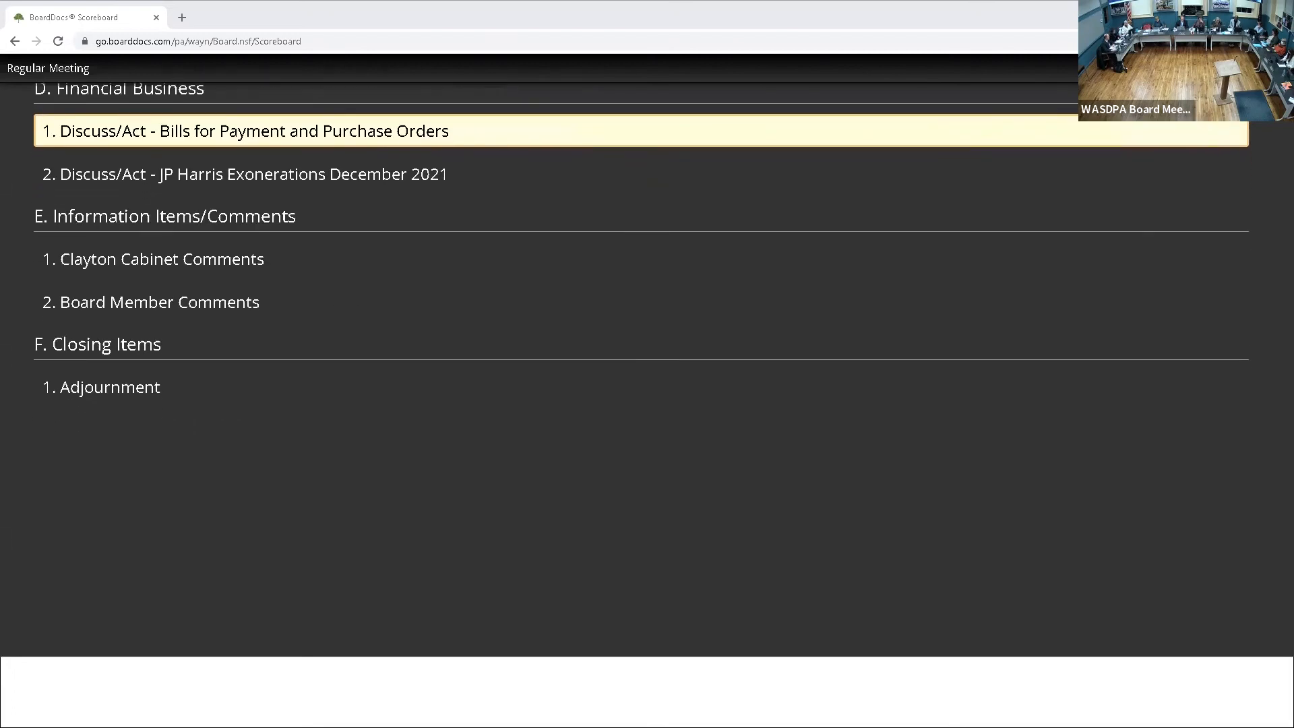
{"action": "scroll", "scroll_direction": "up", "scroll_amount": 3}
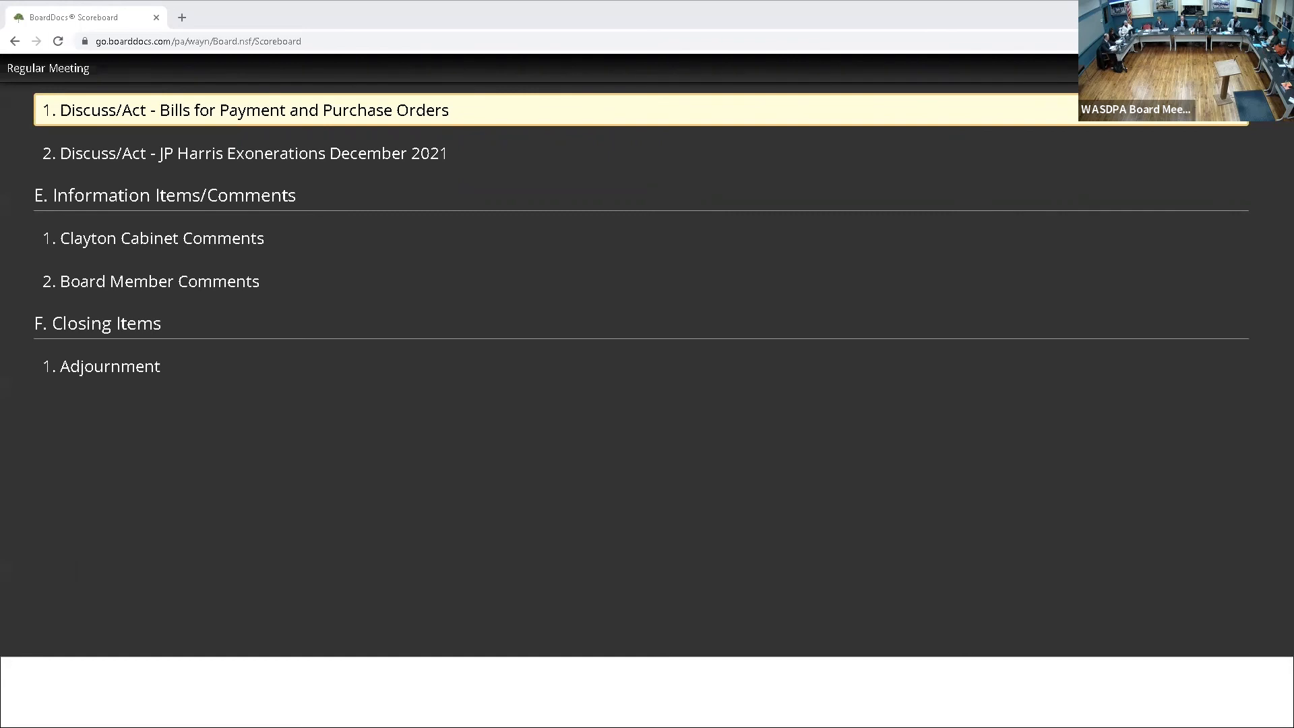
Advance past Board Member Comments so Closing Items – Adjournment is the highlighted item
{"action": "left_click", "coordinate": [248, 109]}
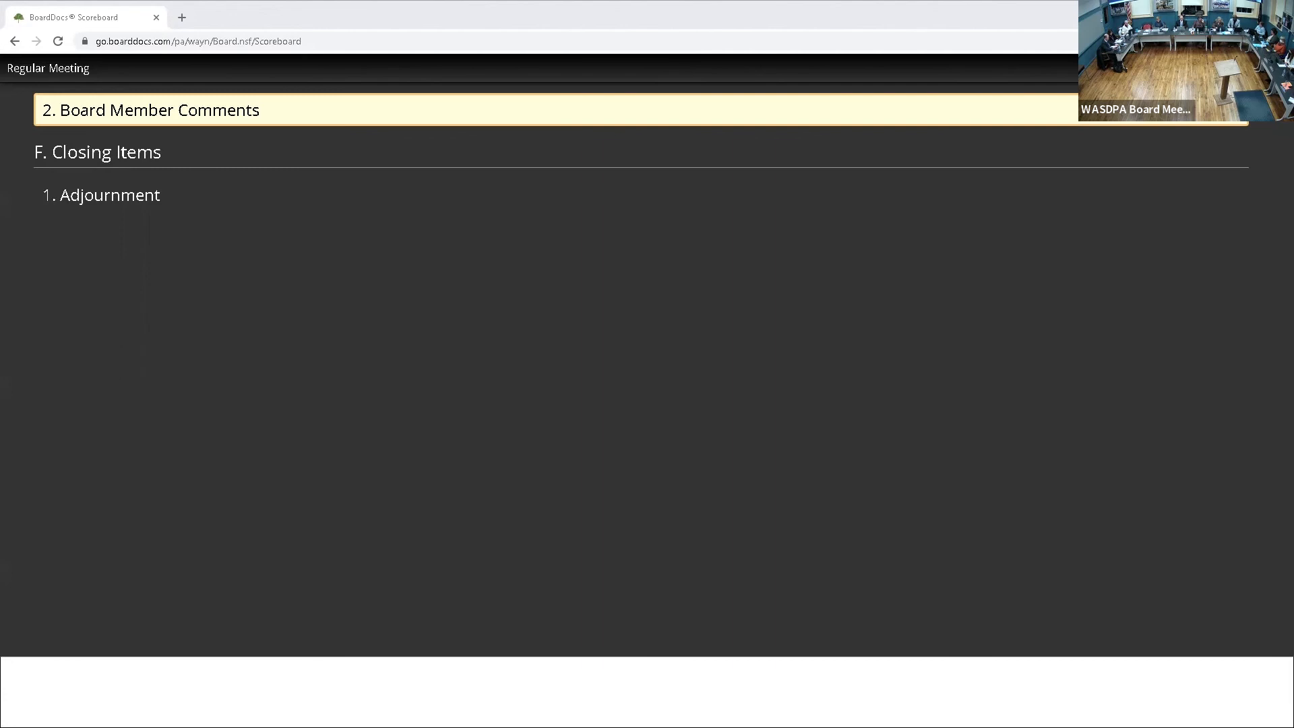
{"action": "left_click", "coordinate": [109, 194]}
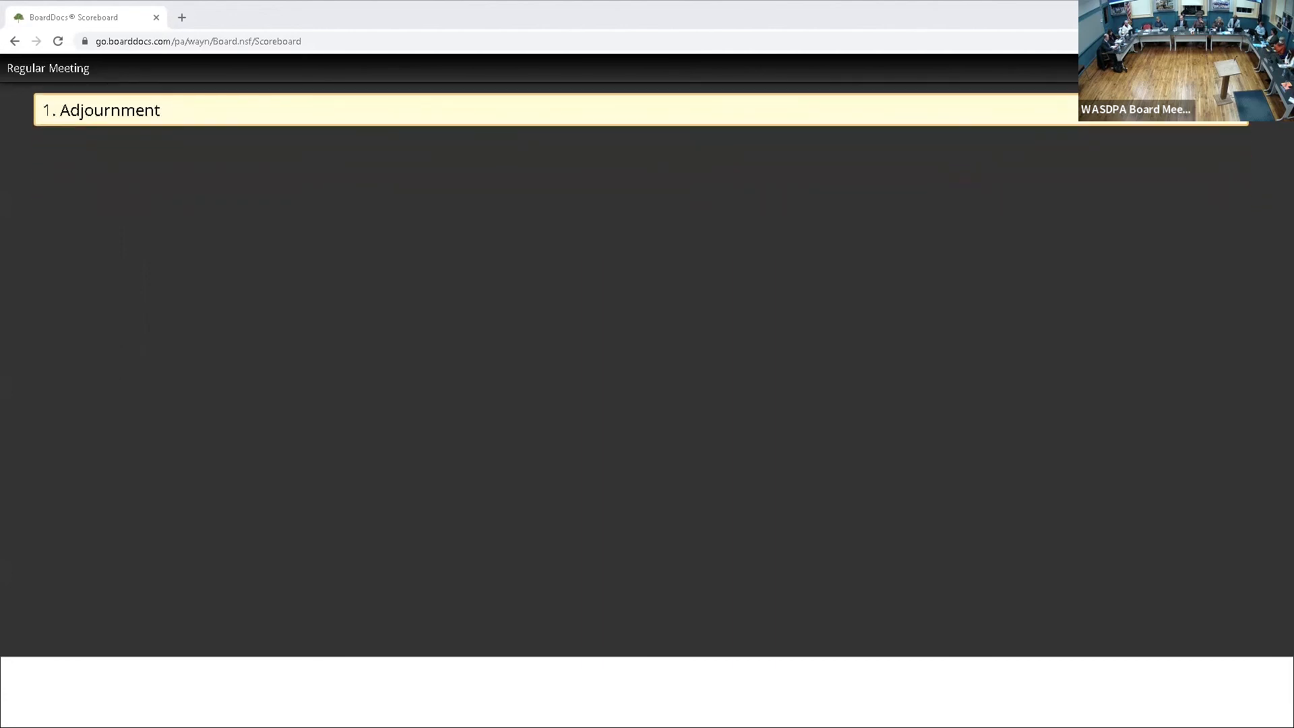